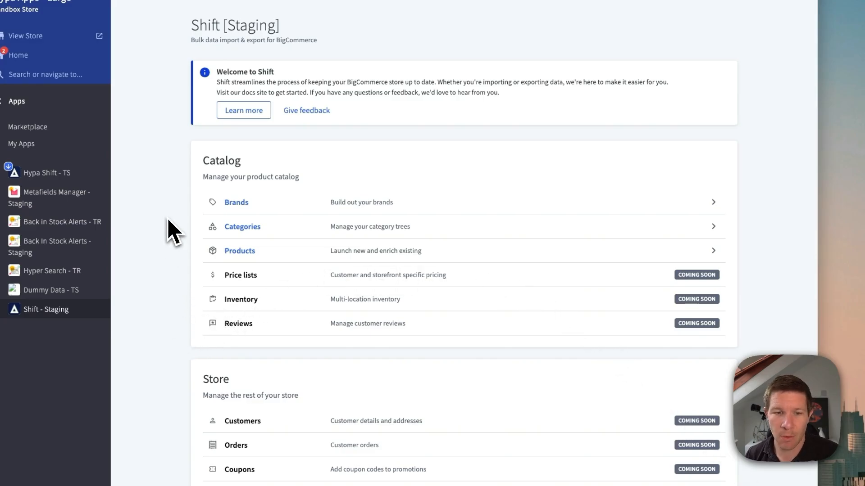
mouse_move(231, 263)
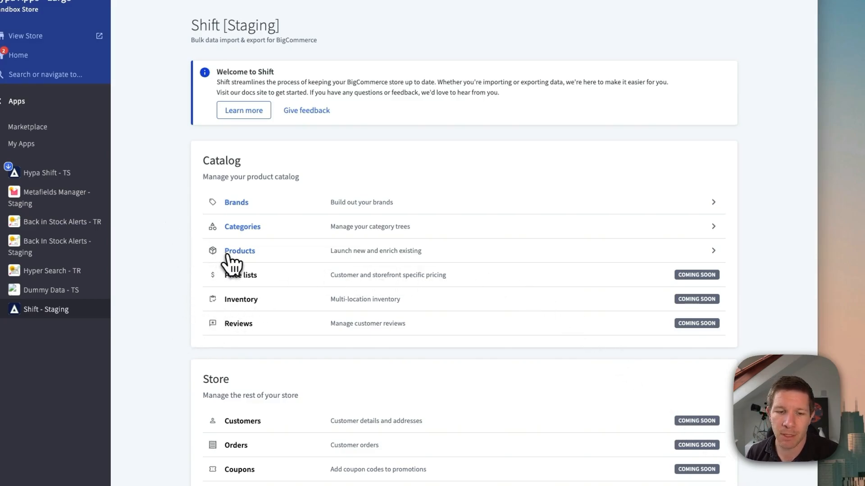
Start a new Shift product export filtered to the Utility category and Common Good brand.
click(239, 251)
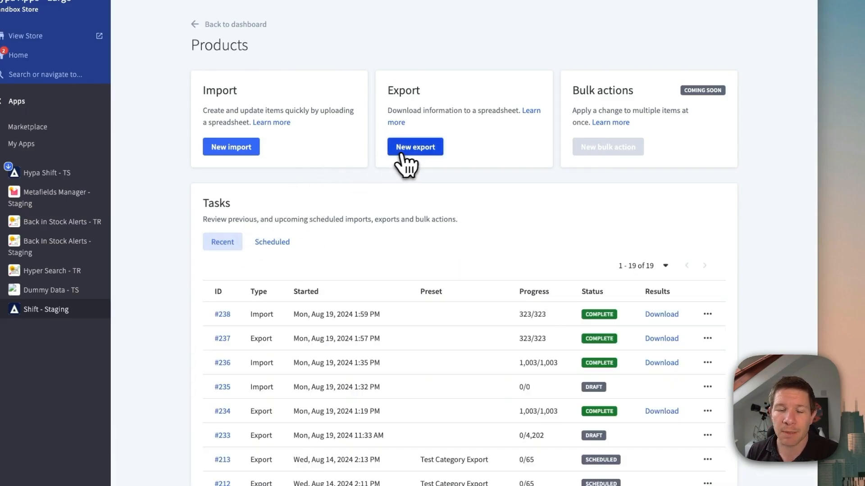
click(415, 147)
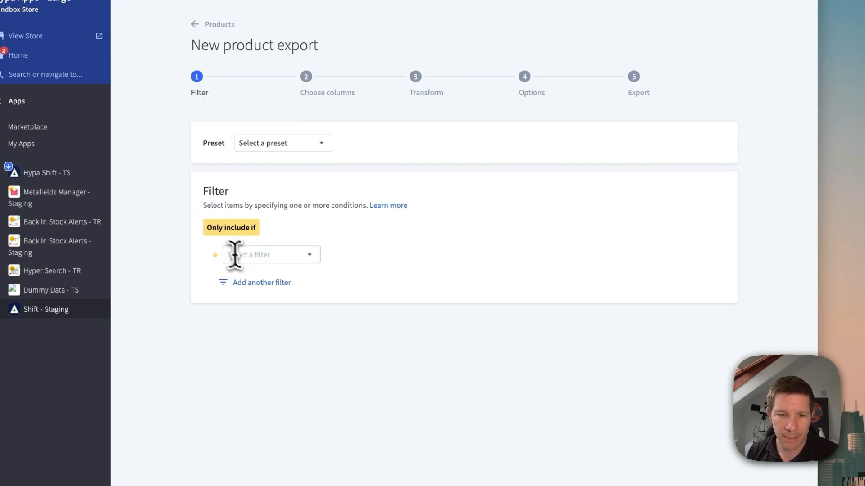
click(271, 254)
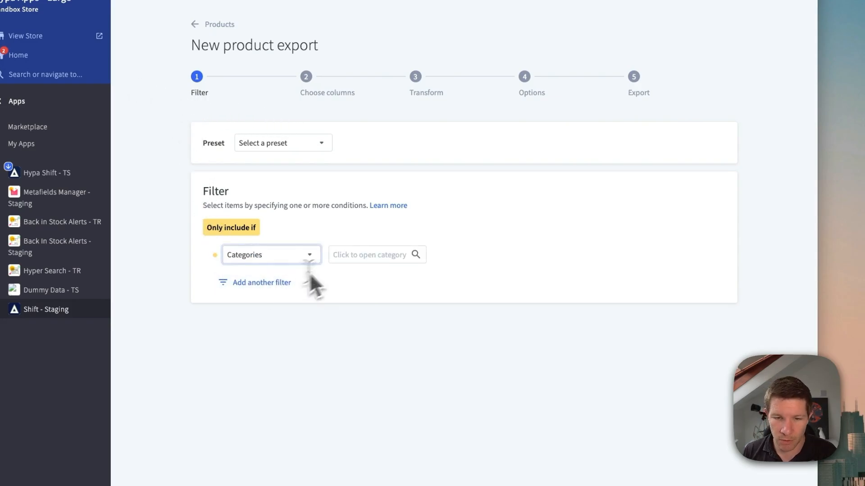
click(377, 254)
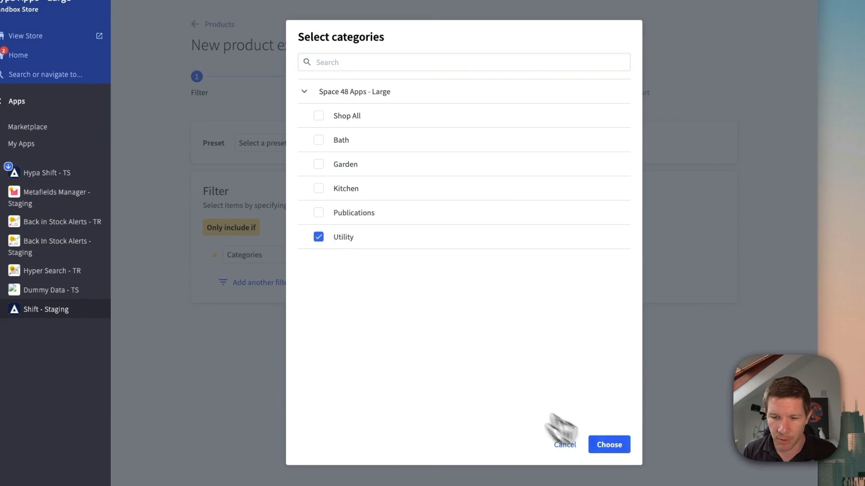
click(608, 444)
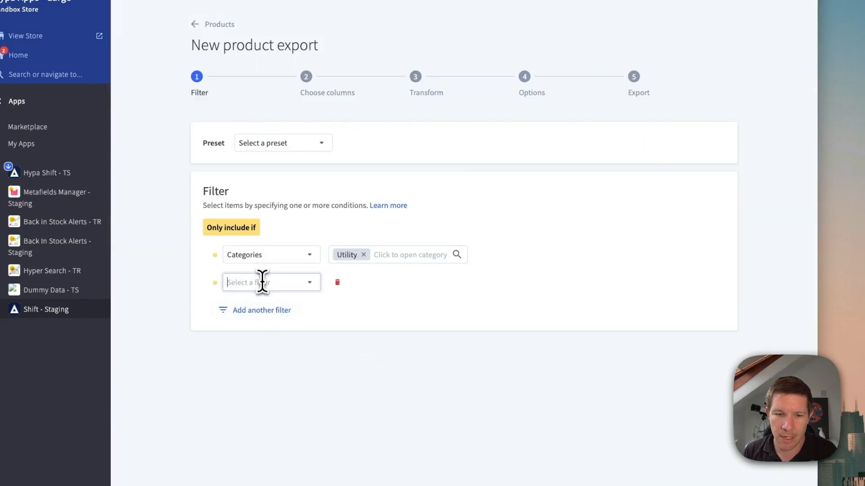
click(270, 282)
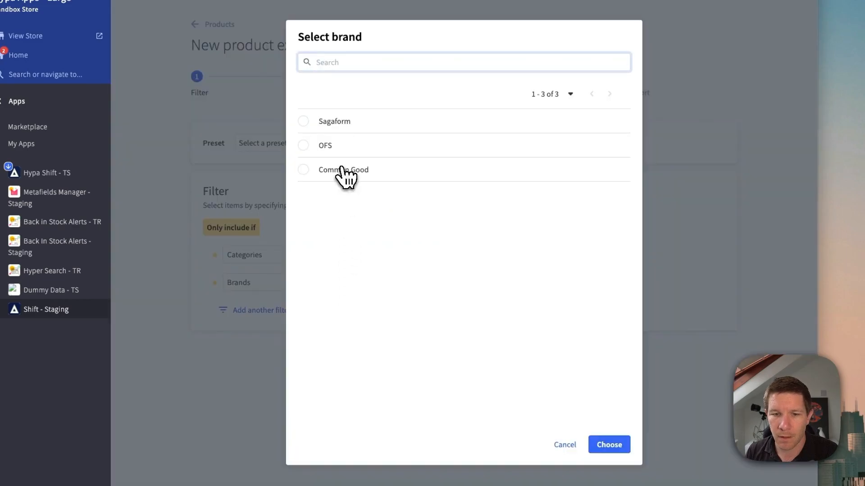
click(609, 444)
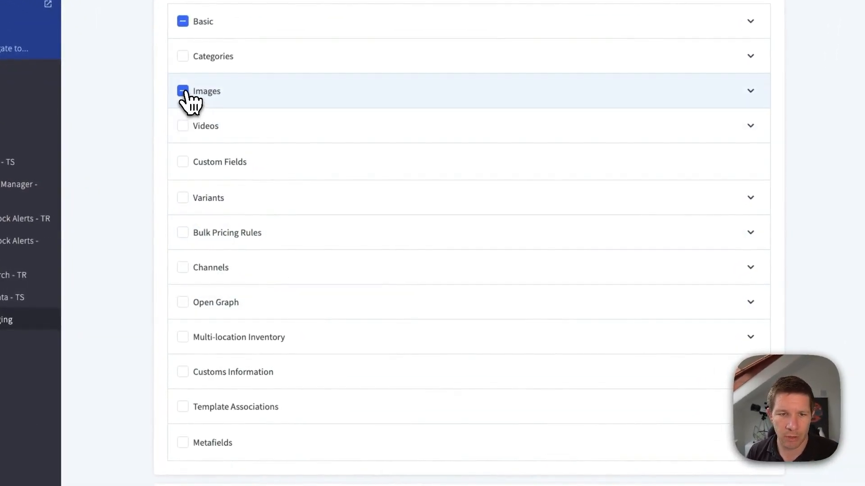
Add Custom Fields columns, order them right after SKU, and continue to Transform.
click(182, 161)
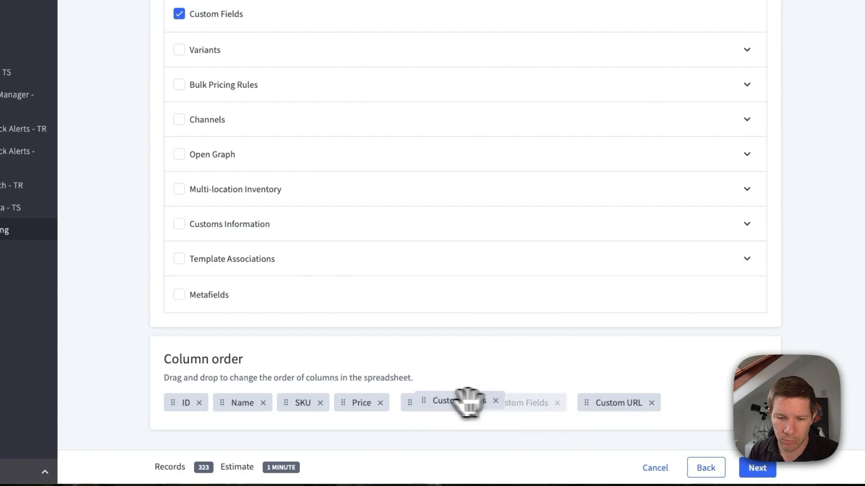
drag(466, 403, 381, 402)
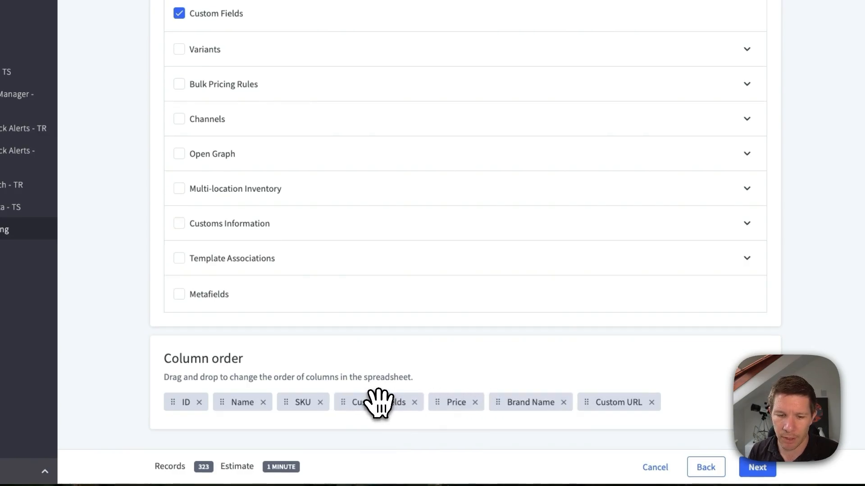
click(756, 468)
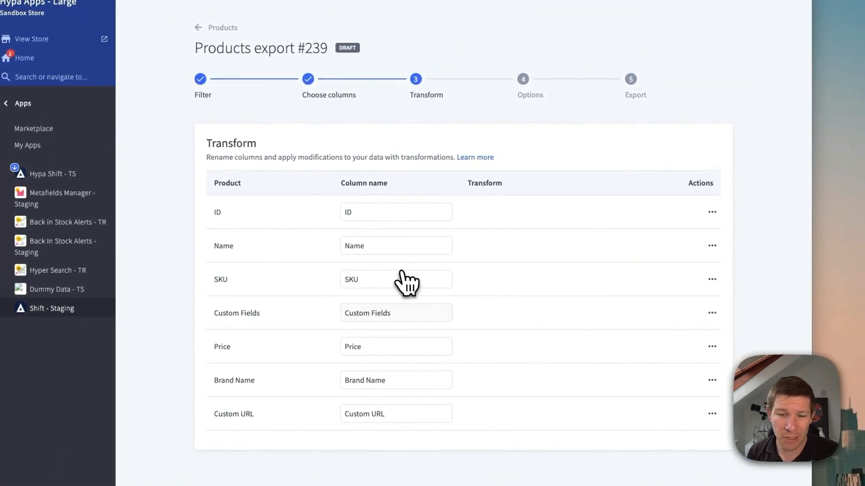
Advance past the Transform step and run the product export.
click(395, 245)
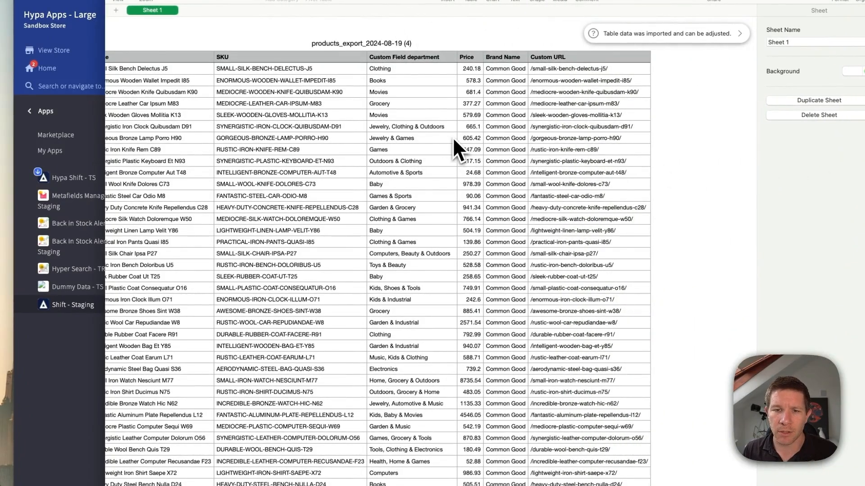
Open the downloaded products_export CSV in Numbers.
click(441, 138)
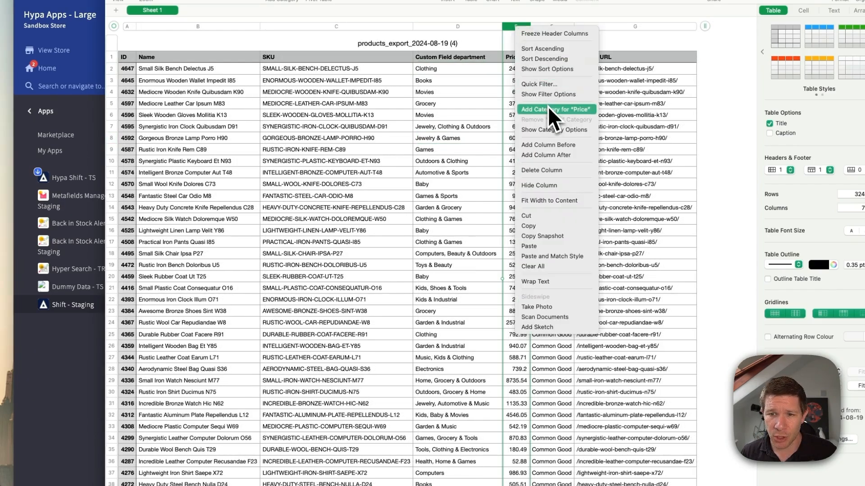
Insert a column before Price with Red and Green, then export as CSV.
click(550, 109)
text(Custom)
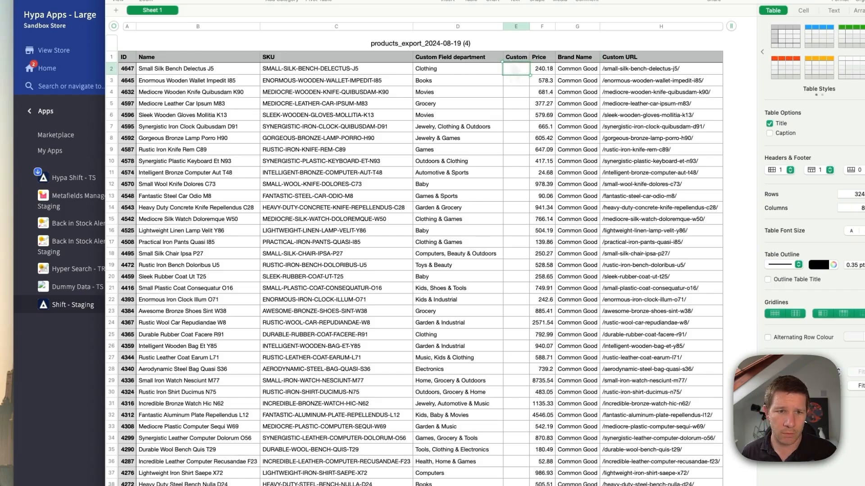
text(Red)
click(516, 80)
text(Green)
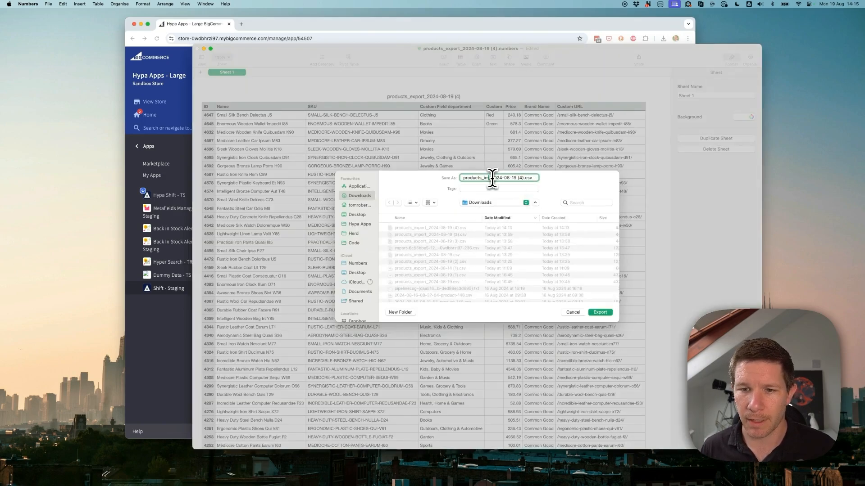
click(599, 312)
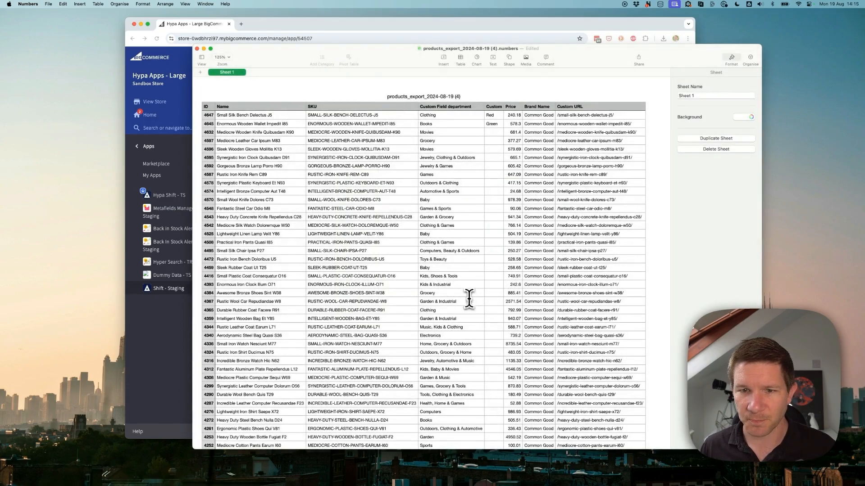
mouse_move(405, 127)
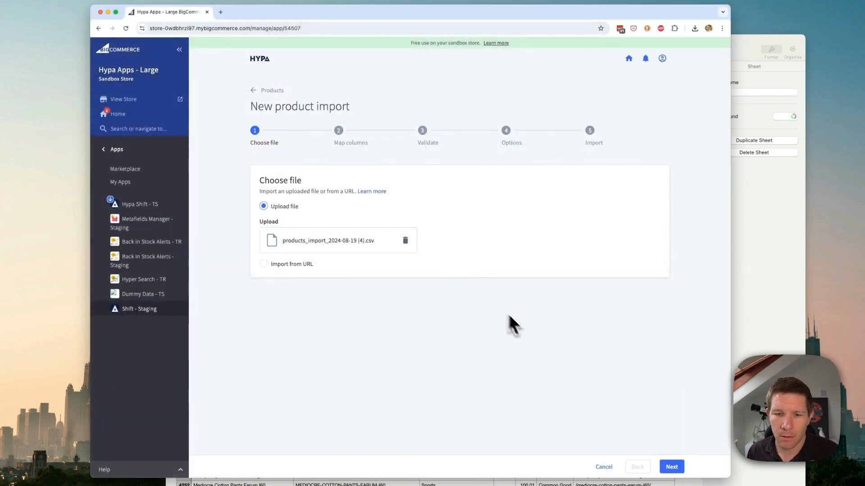
Map the uploaded CSV's columns, review the Custom Fields mapping, and run validation.
click(670, 467)
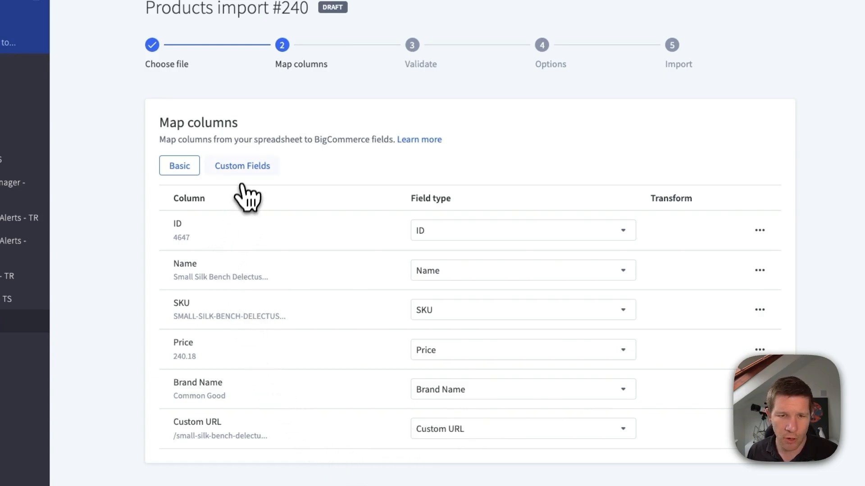
click(241, 165)
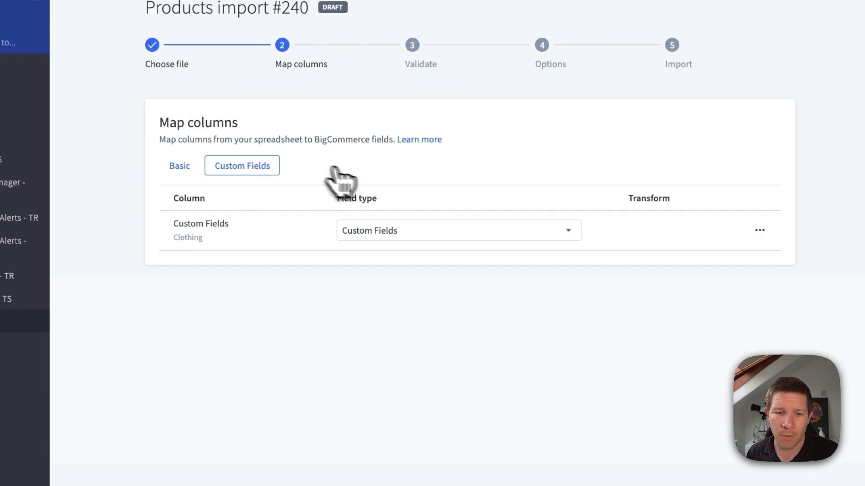
mouse_move(373, 363)
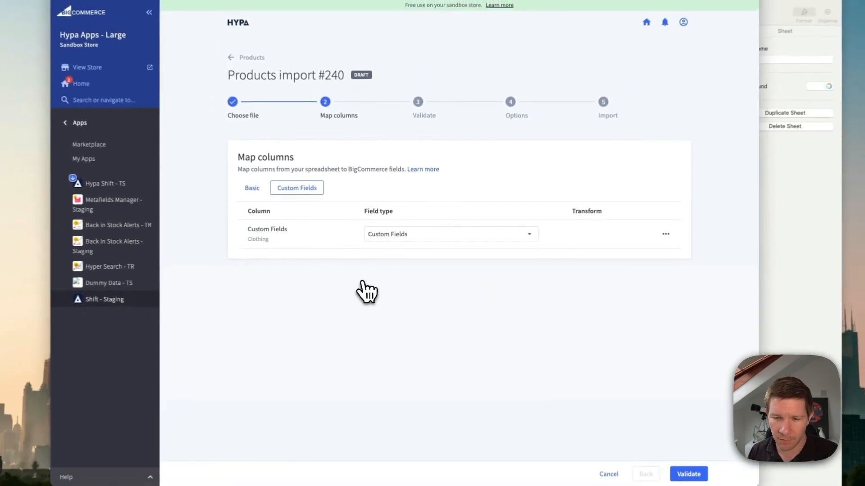
click(687, 474)
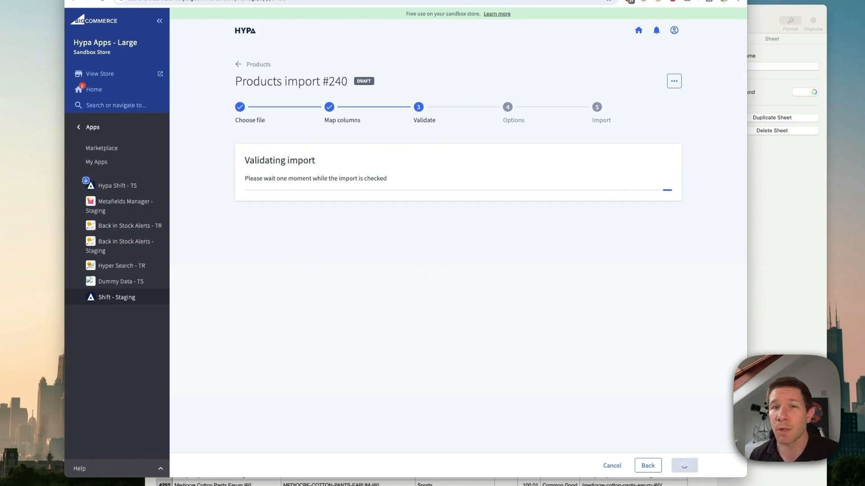
mouse_move(431, 280)
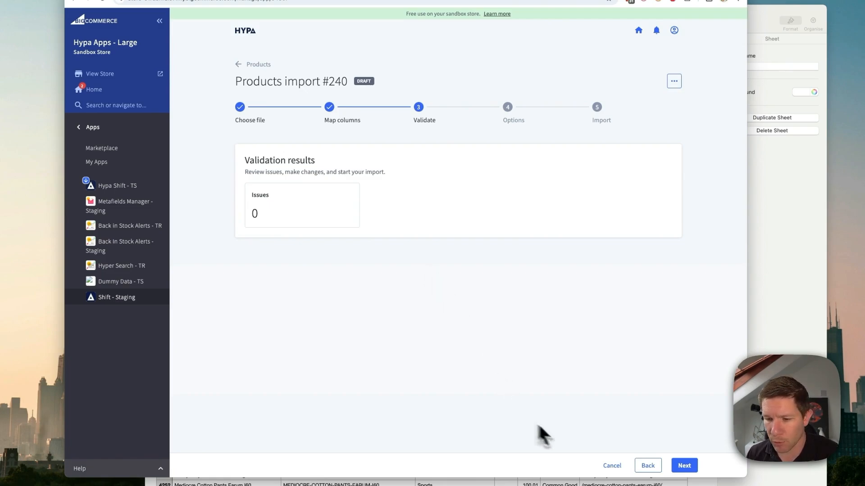
Continue past validation and start the import with default options.
click(683, 465)
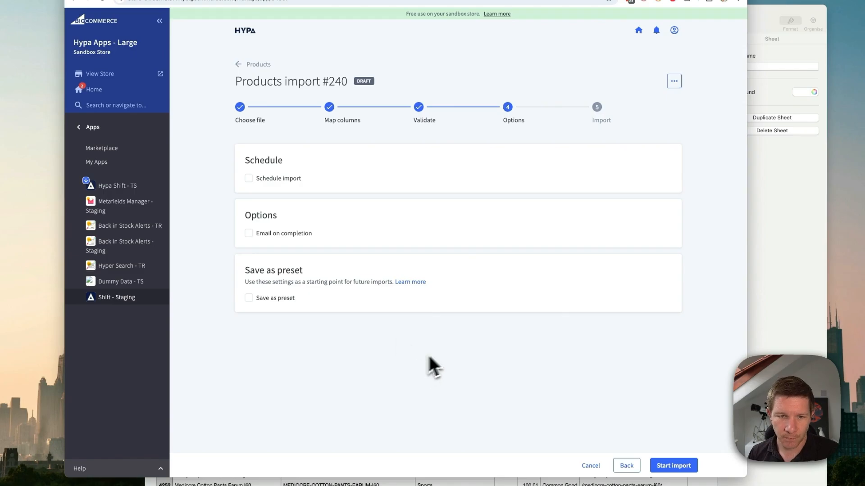
click(672, 465)
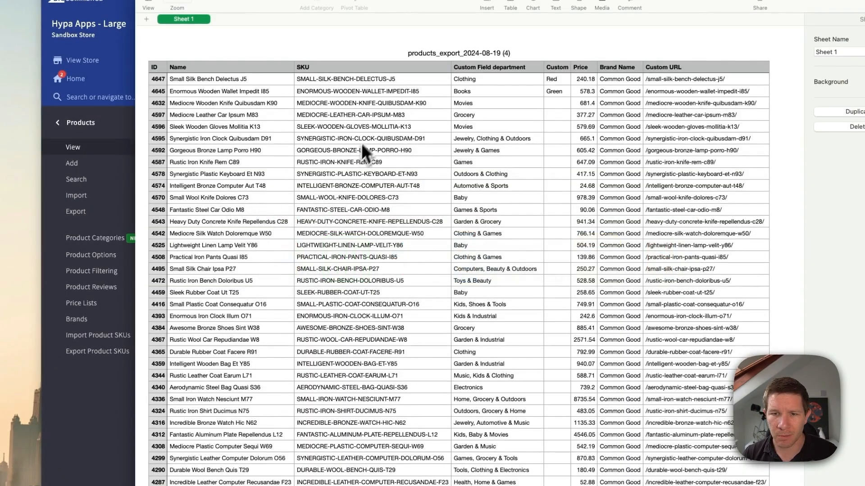
Search the BigCommerce product list for Small Silk Bench Delectus J5.
click(230, 79)
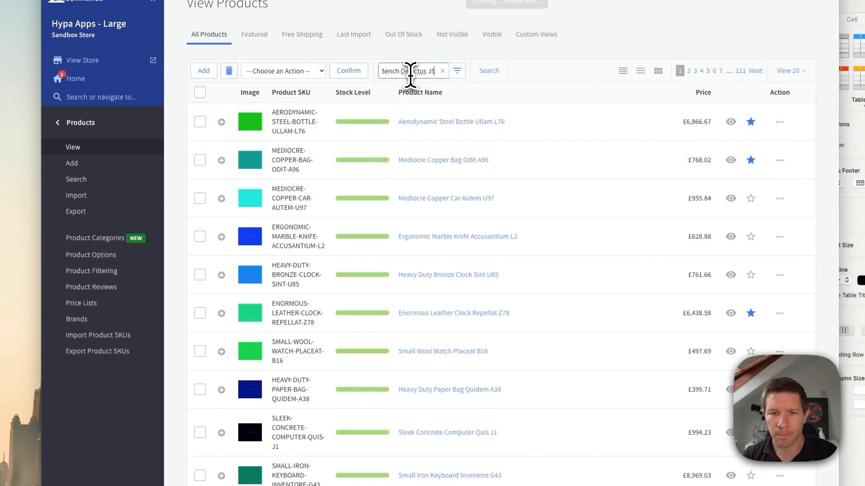
click(487, 70)
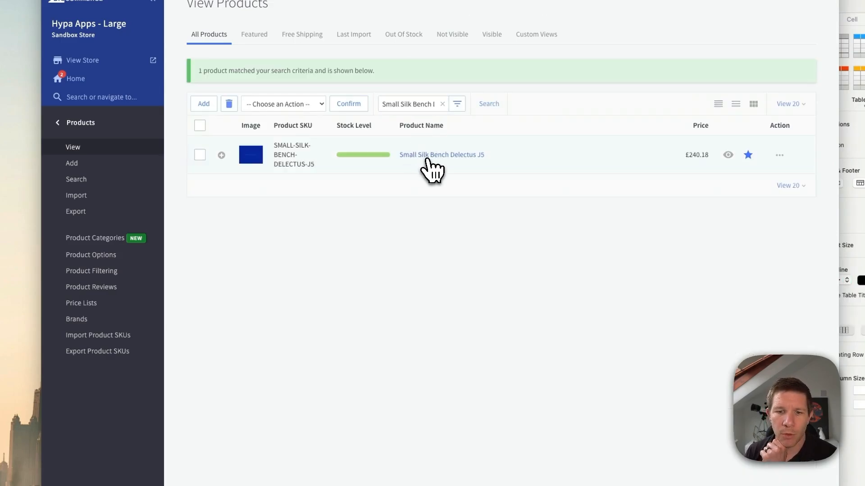